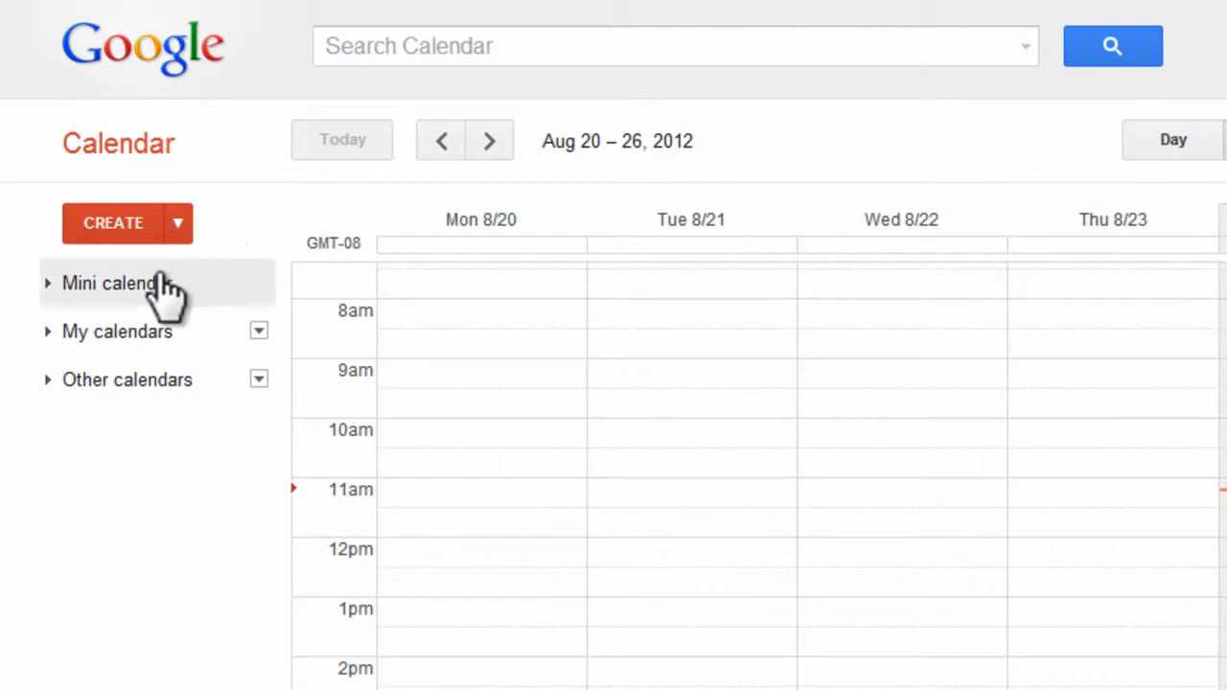
Step: Expand the mini month calendar and page it forward through later months from August 2012
click(109, 282)
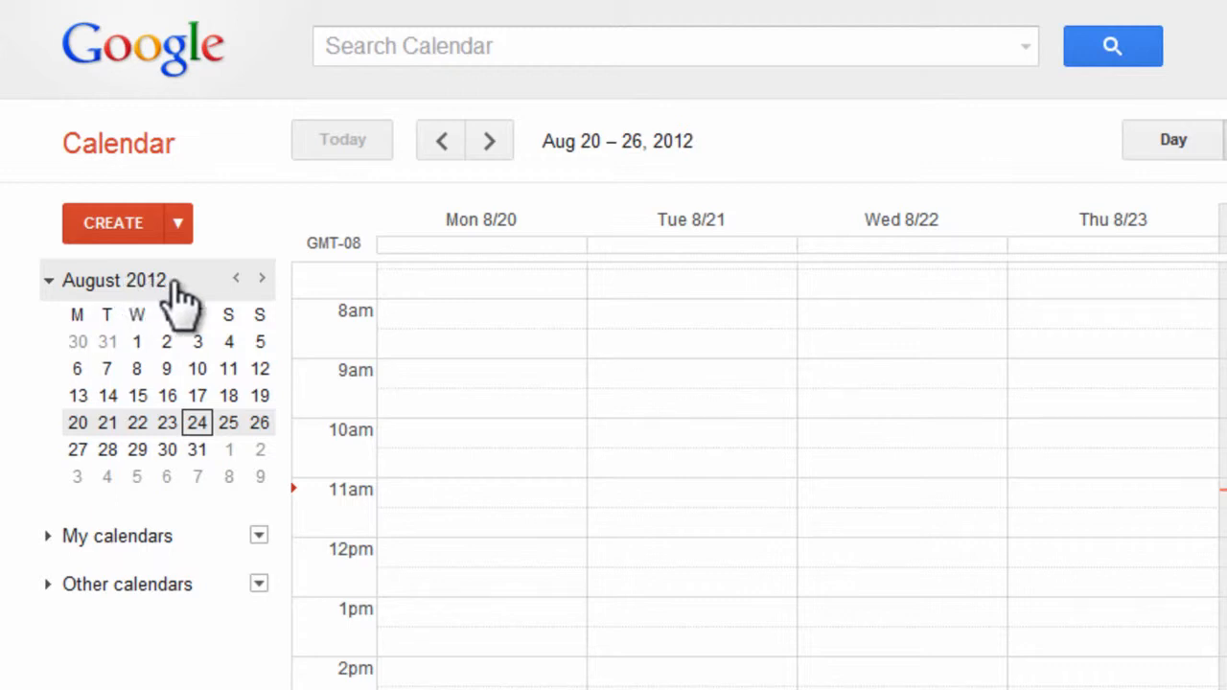
click(261, 279)
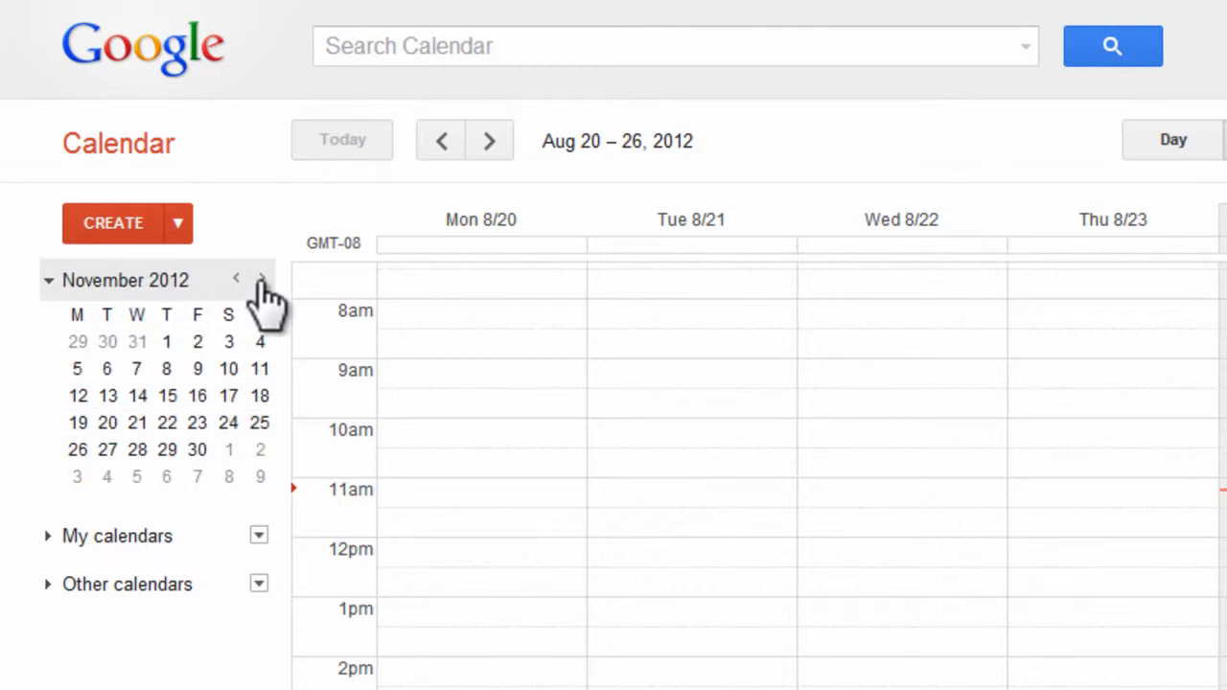
click(259, 279)
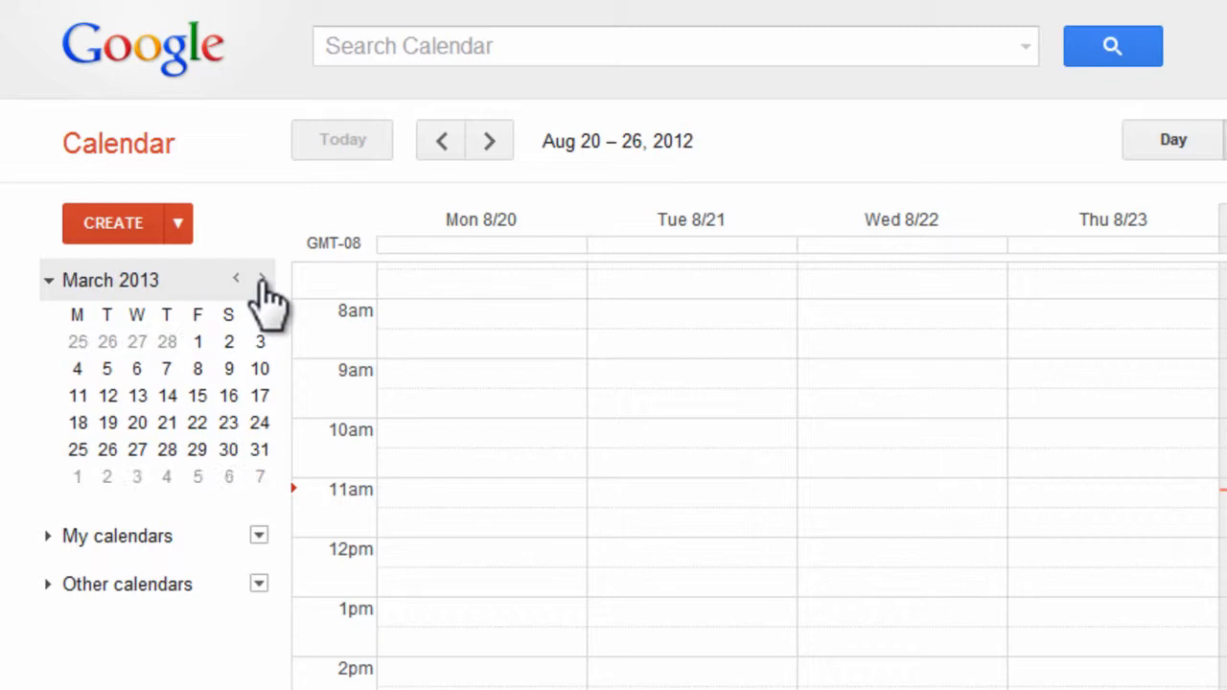
click(262, 279)
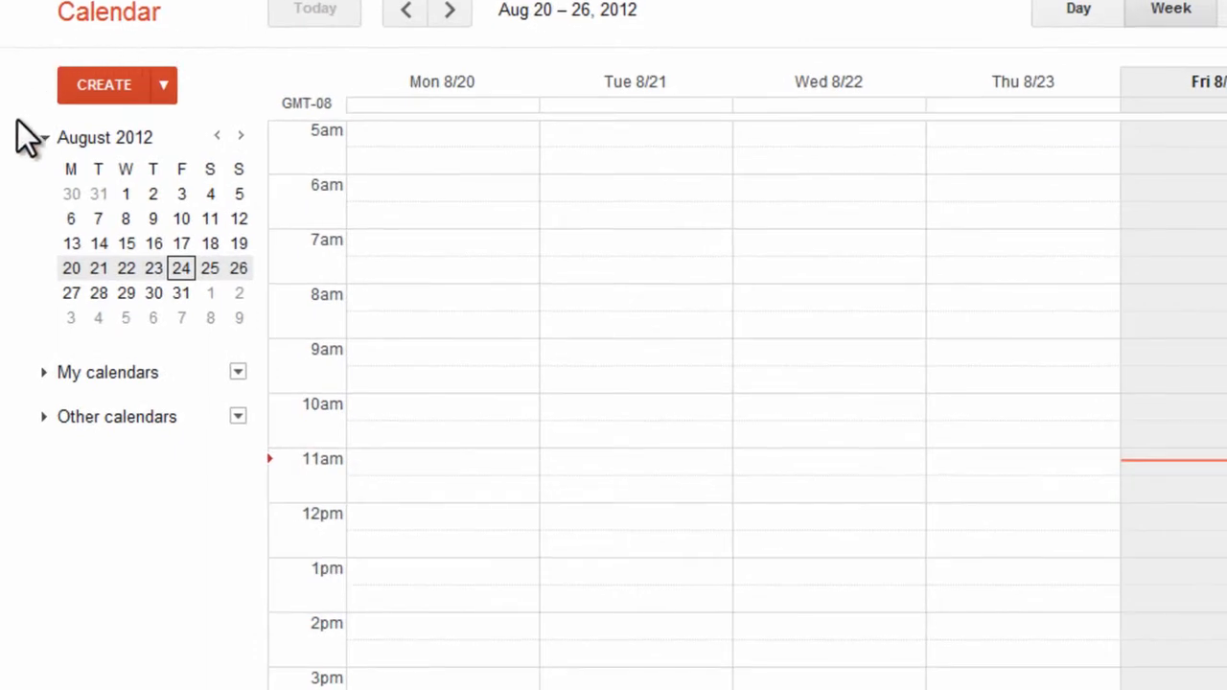
Step: Collapse the mini calendar and turn on the Work Schedule and Appointments calendars for the week
click(43, 137)
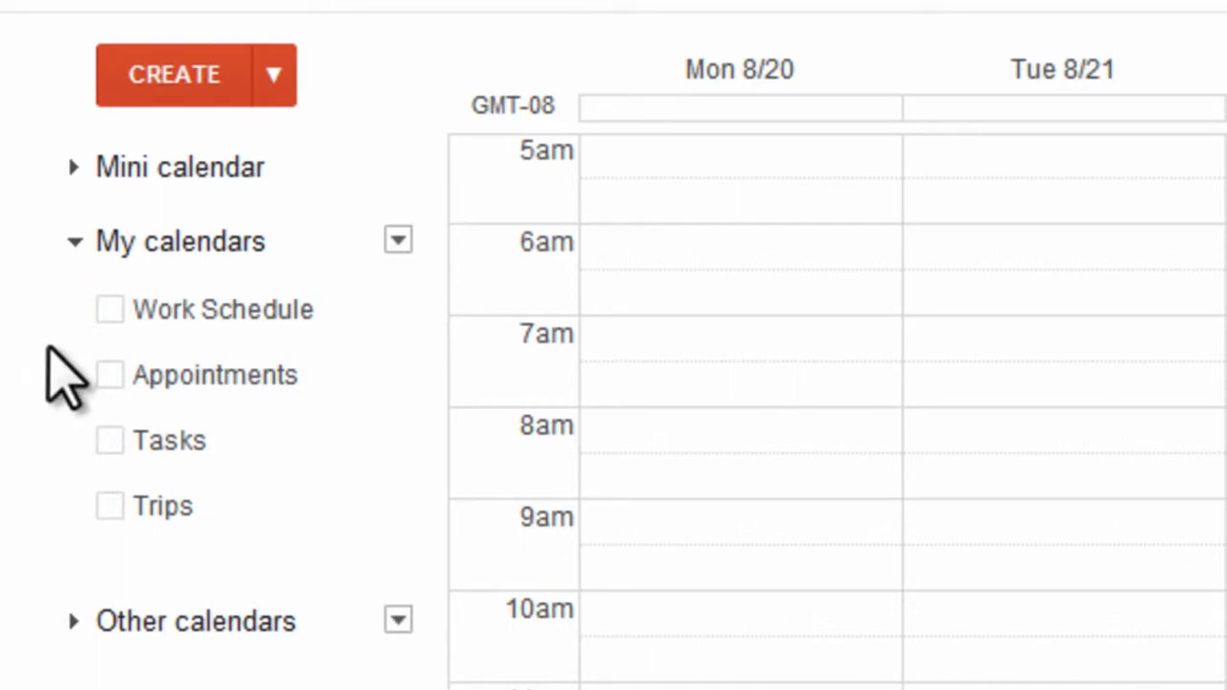
click(109, 308)
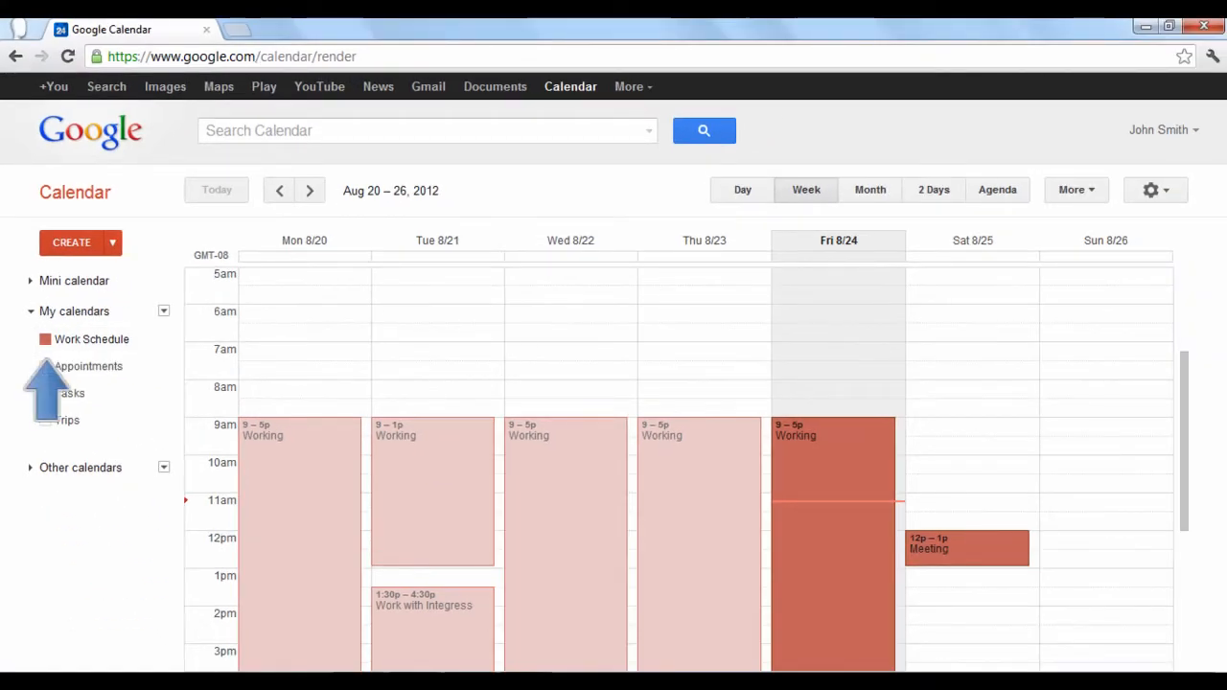
scroll(down, 3)
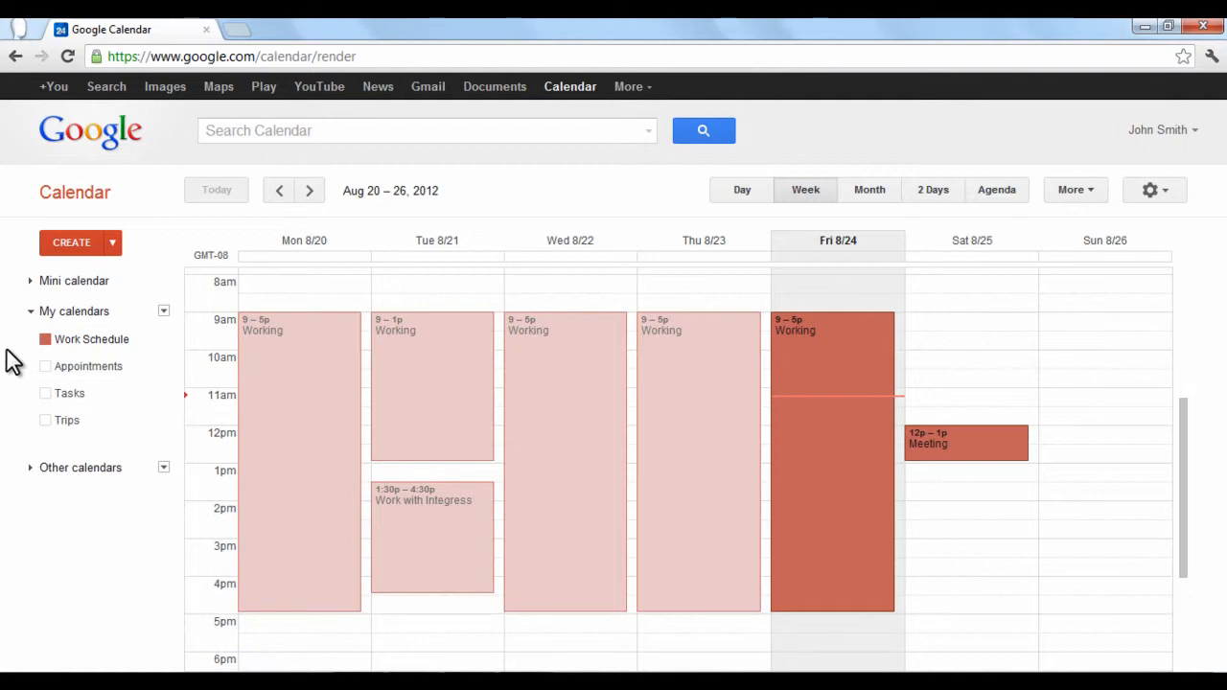
mouse_move(24, 369)
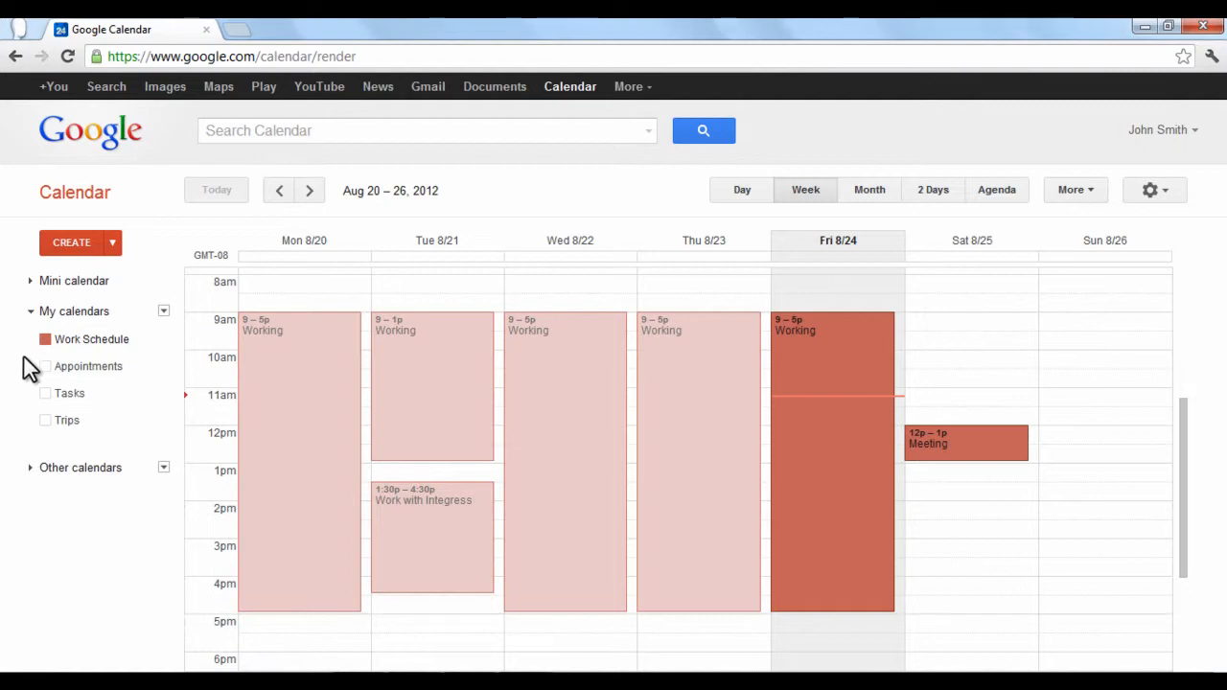
click(45, 366)
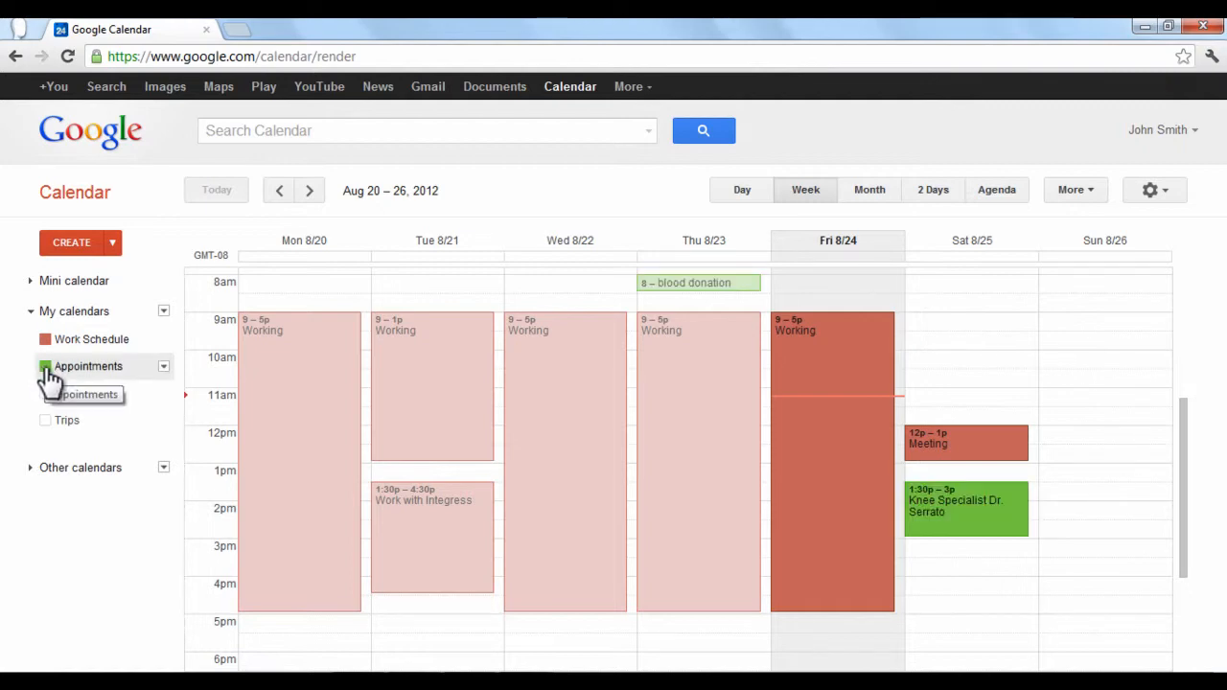
mouse_move(36, 388)
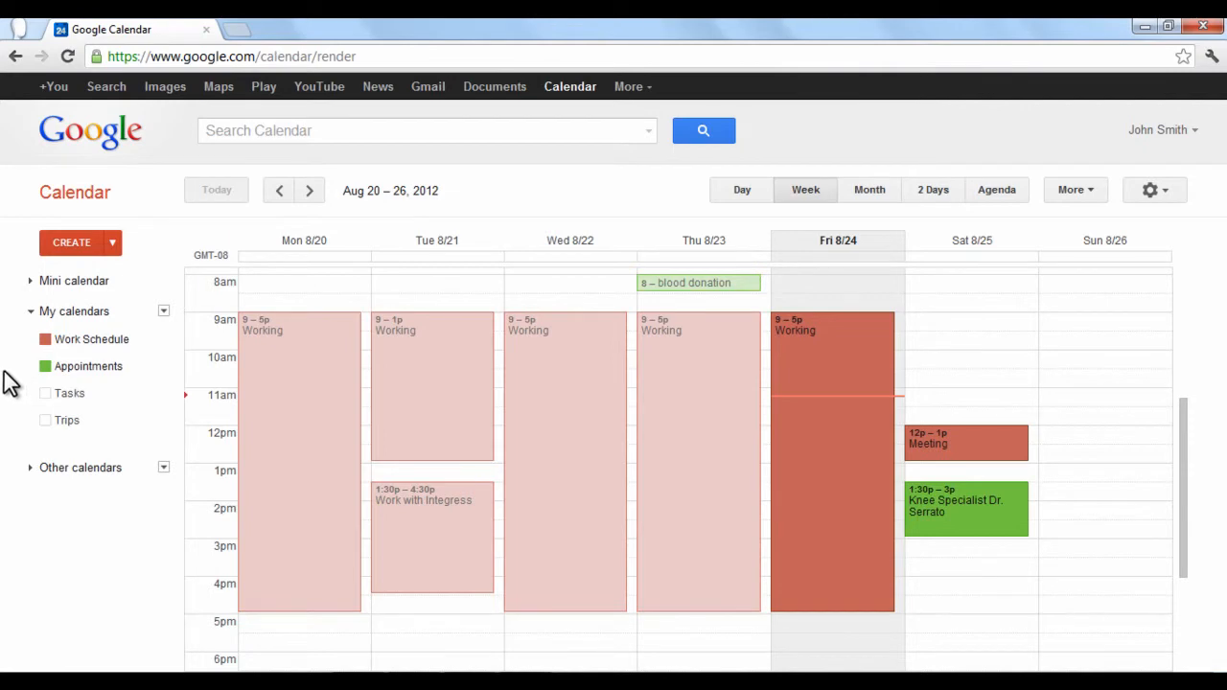
mouse_move(91, 339)
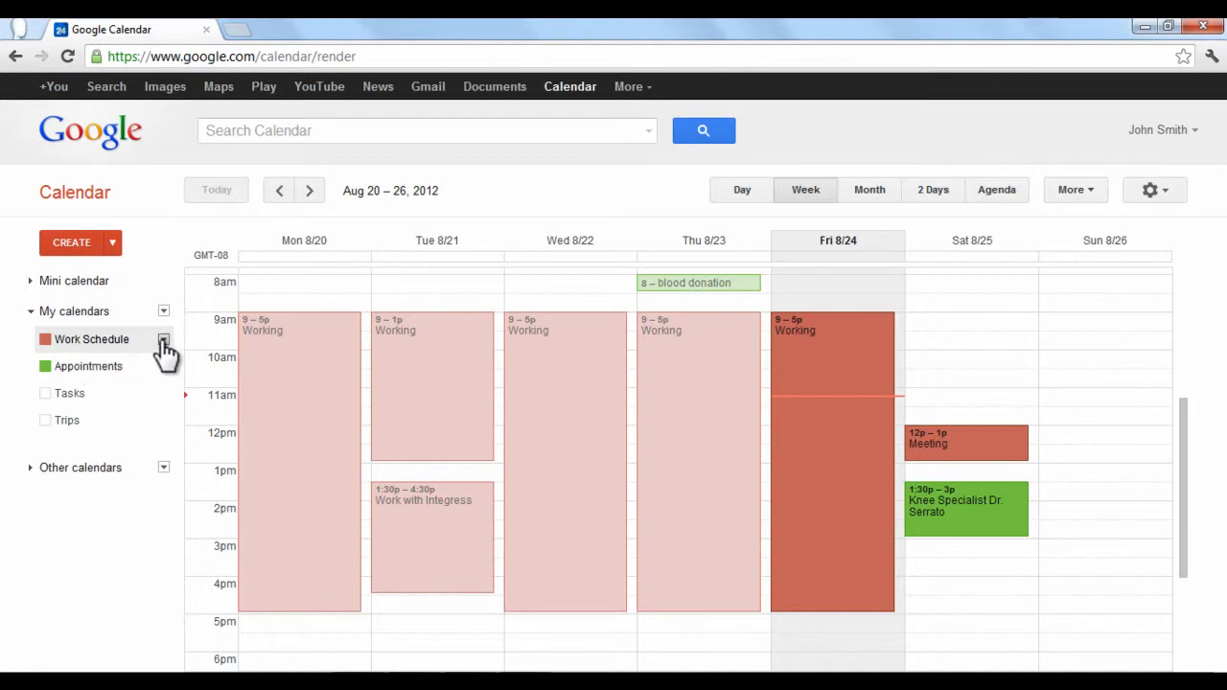
Step: Choose 'Share this Calendar' from the Work Schedule calendar's options
click(163, 339)
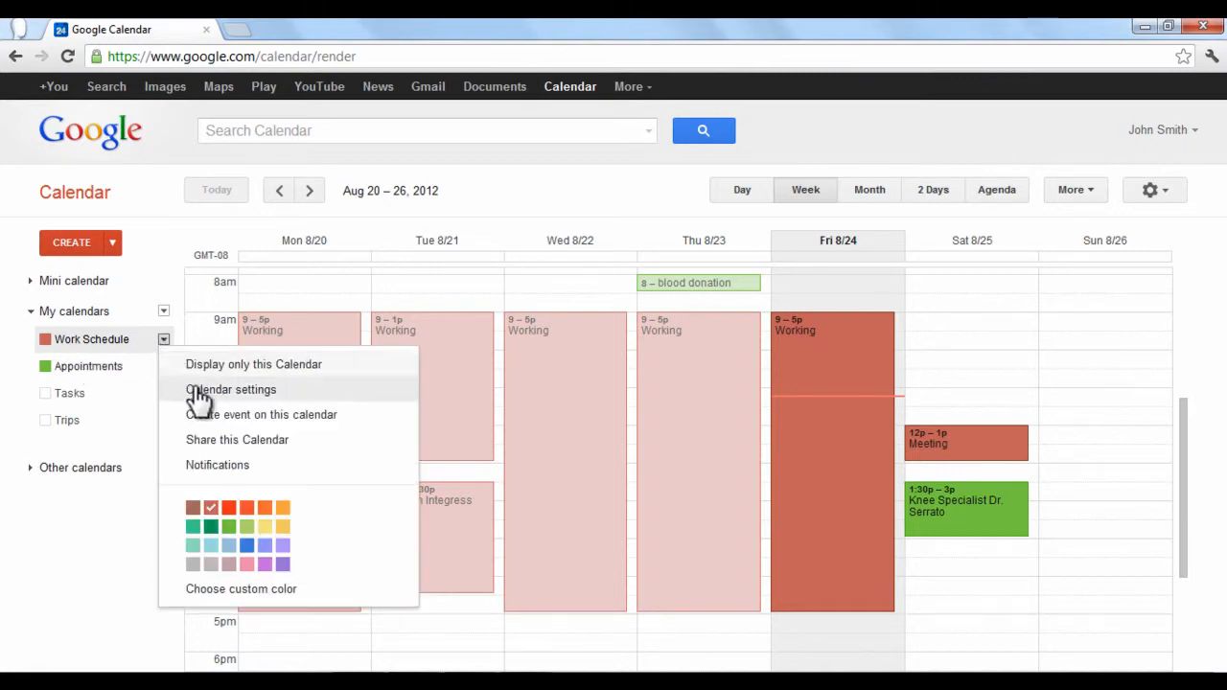
click(236, 439)
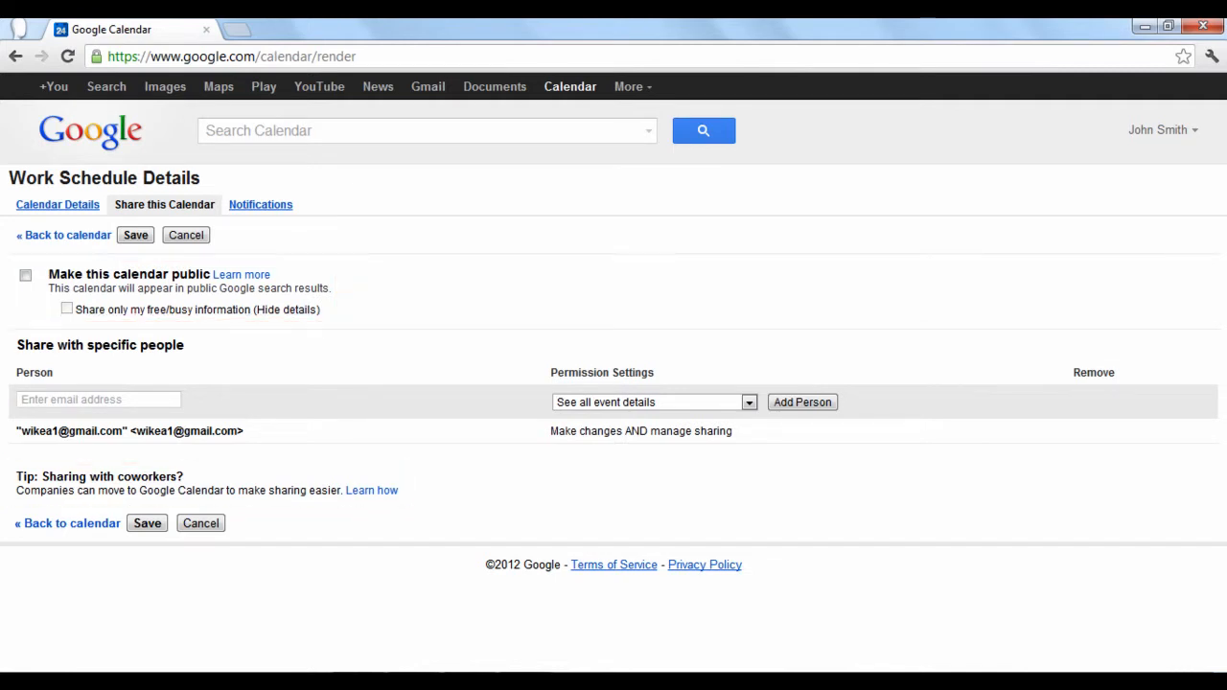
click(98, 399)
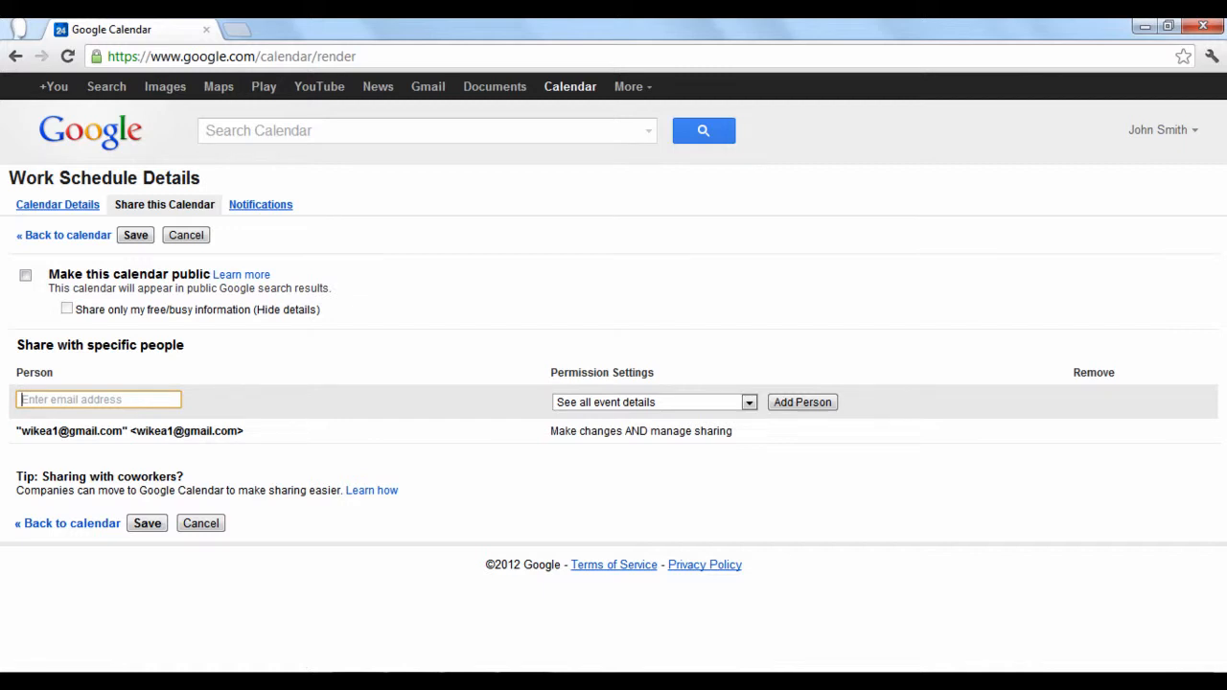
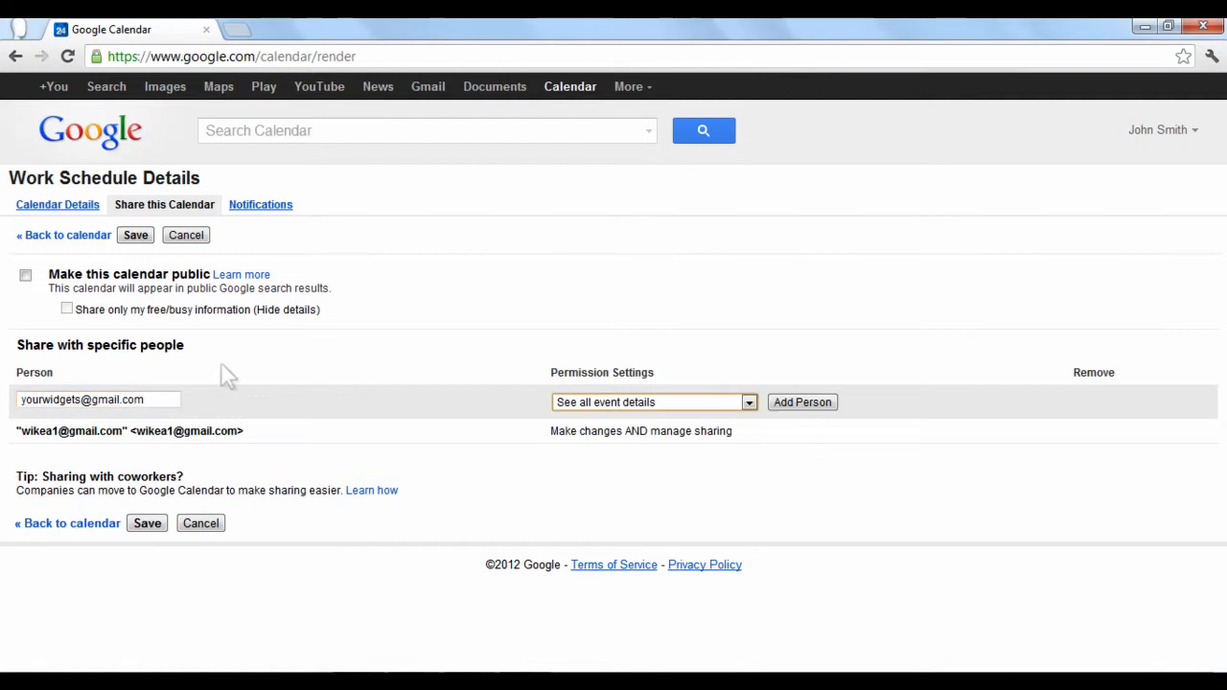
click(749, 402)
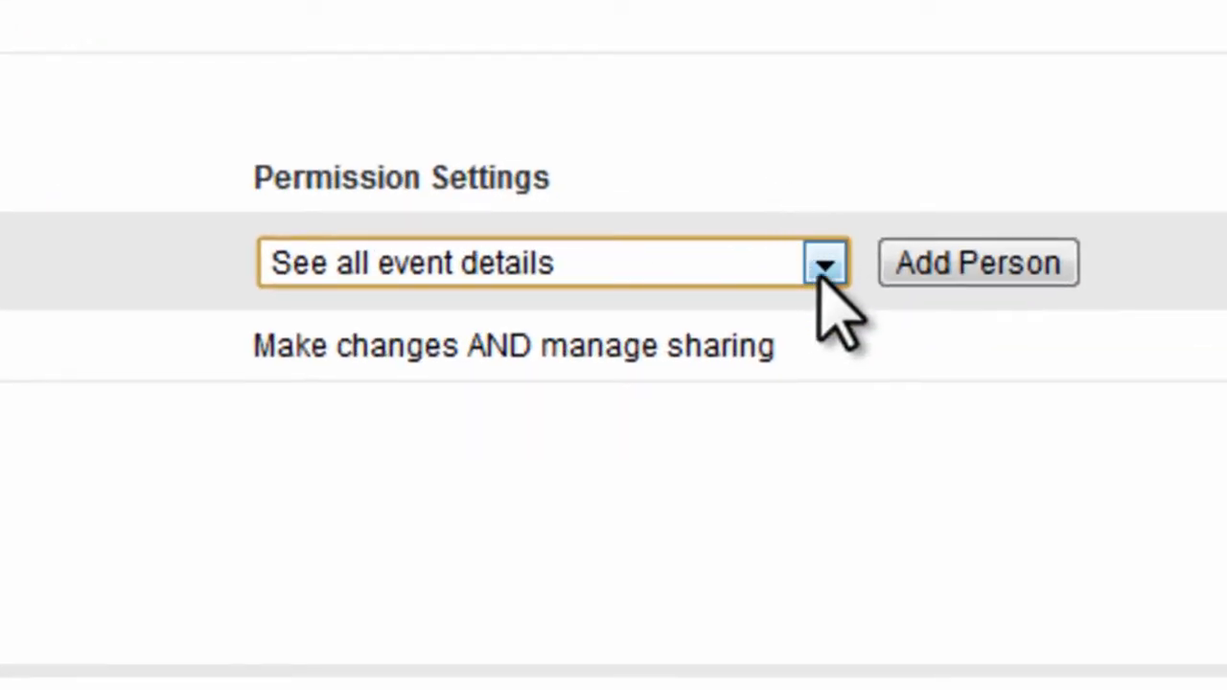
click(824, 263)
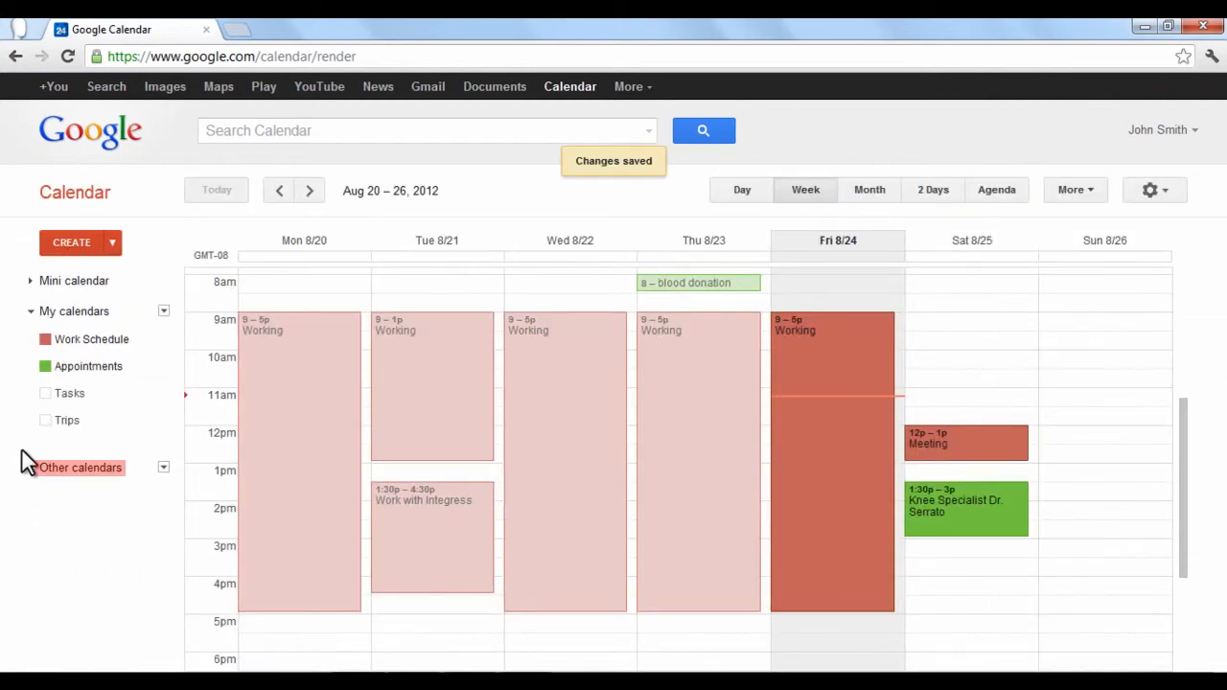
click(80, 467)
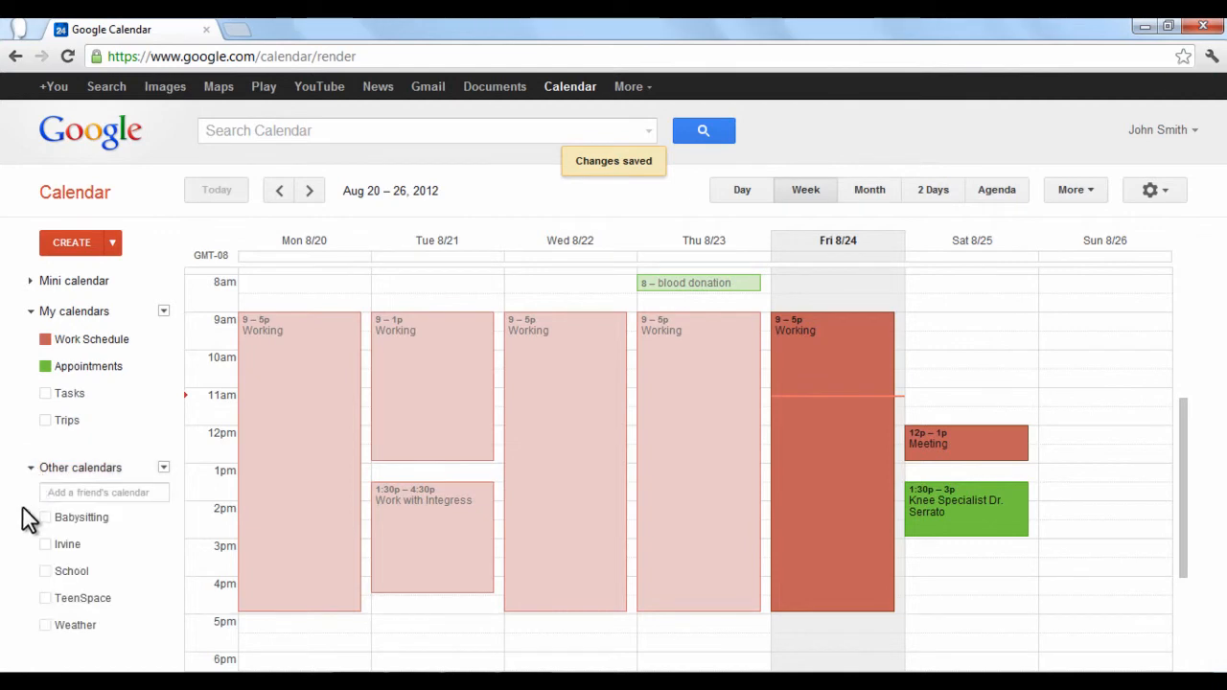
mouse_move(32, 519)
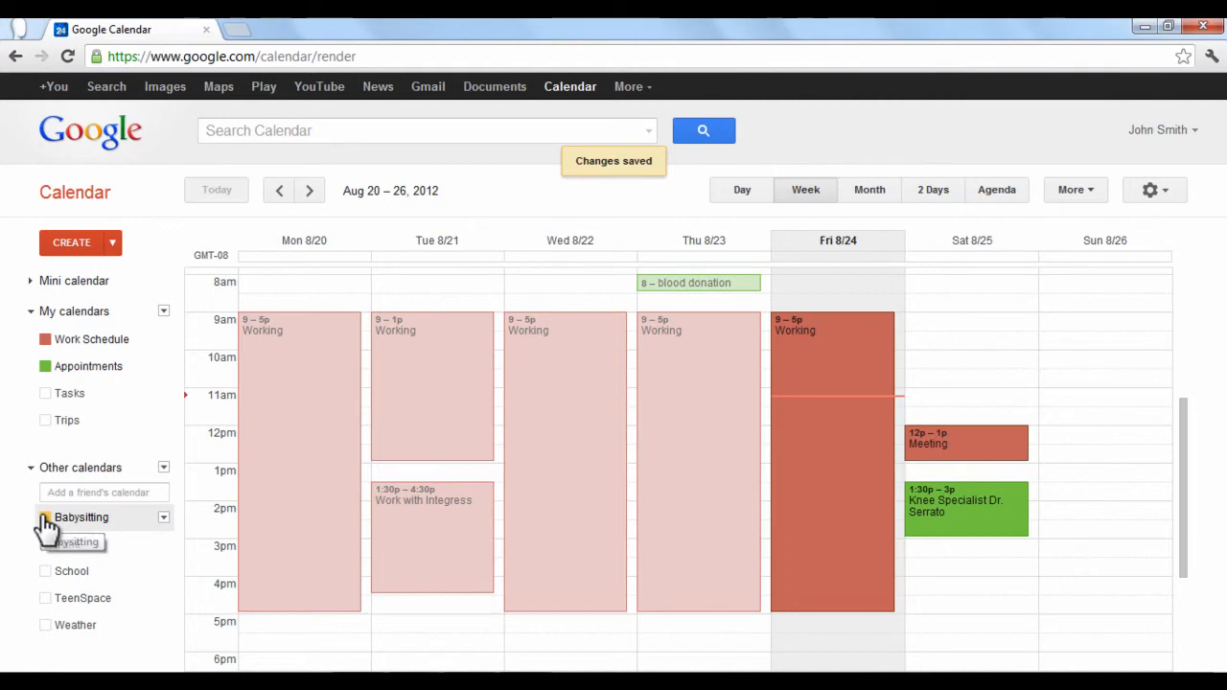
click(45, 517)
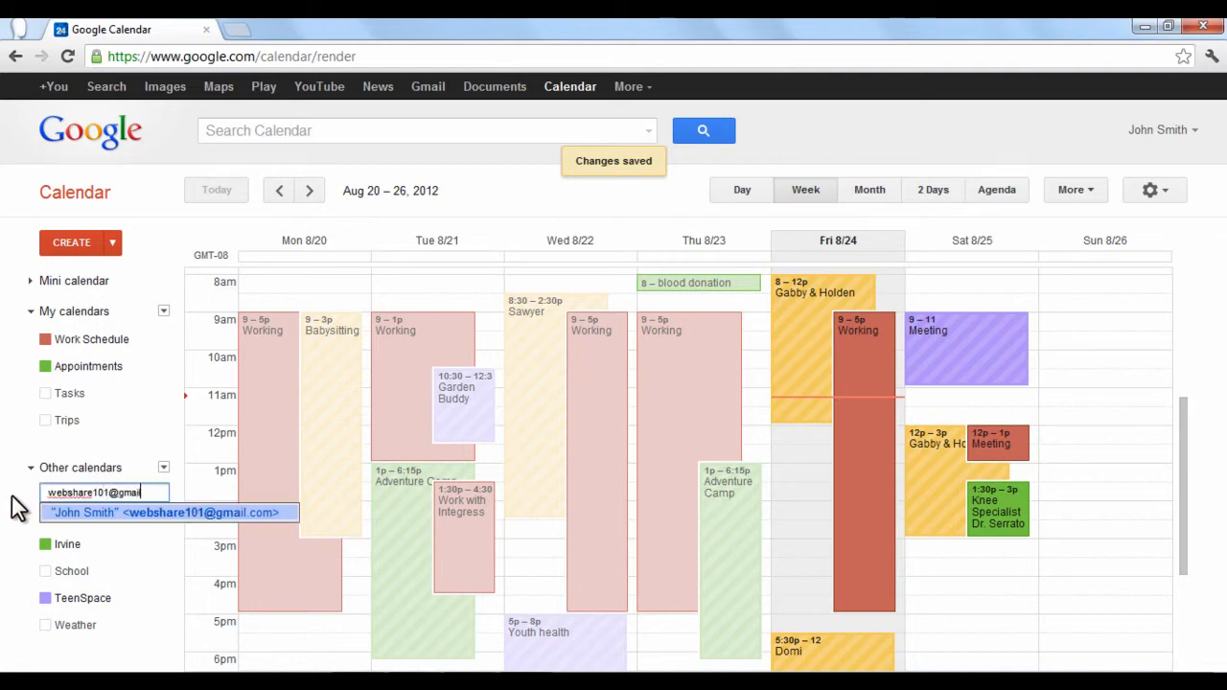
click(168, 512)
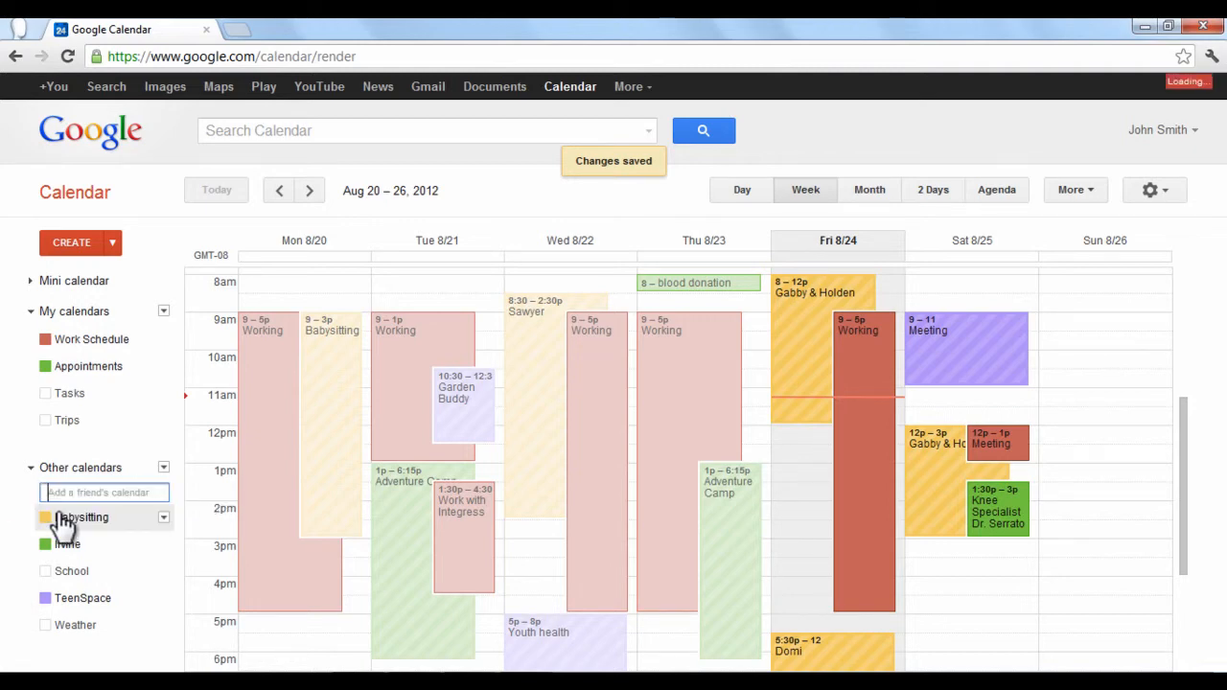
click(101, 492)
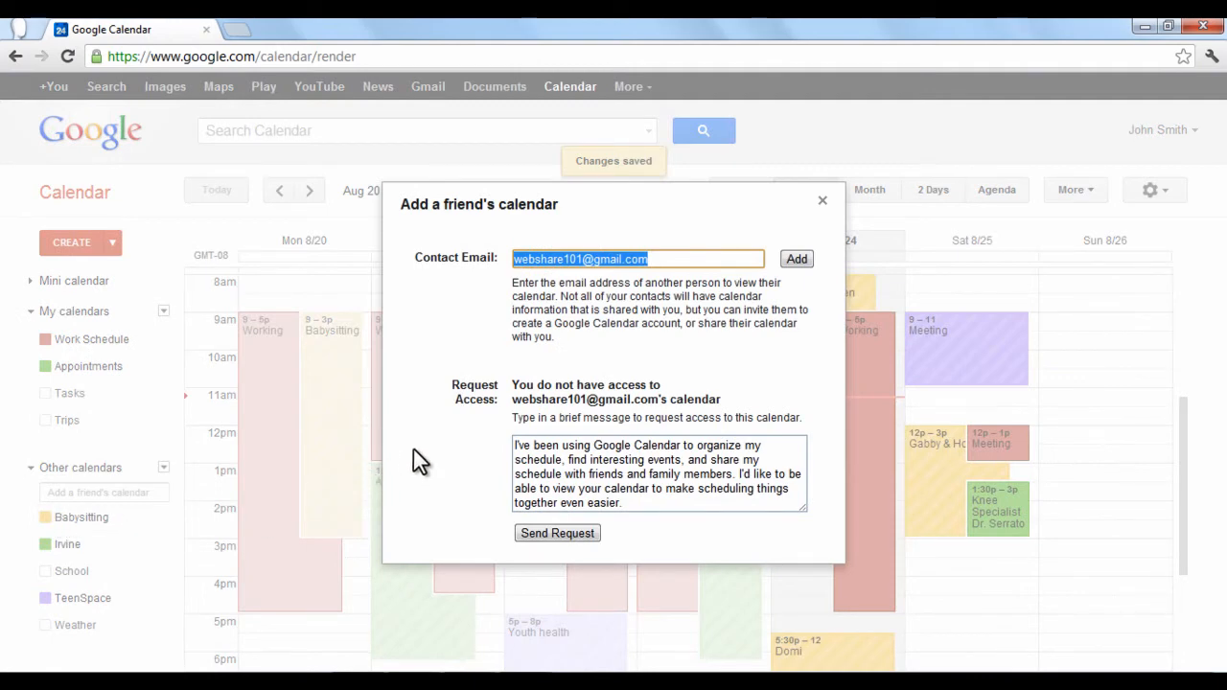